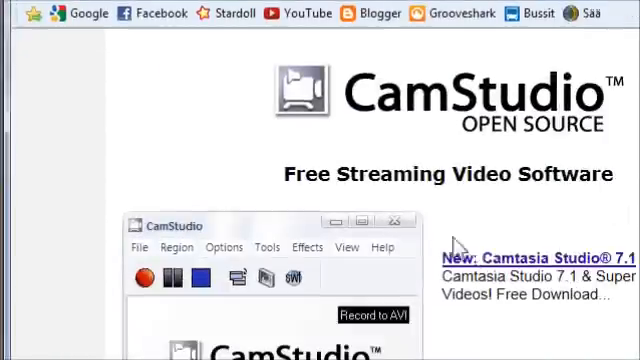
Scroll down the camstudio.org page to reach the SourceForge download link
scroll("down", 3)
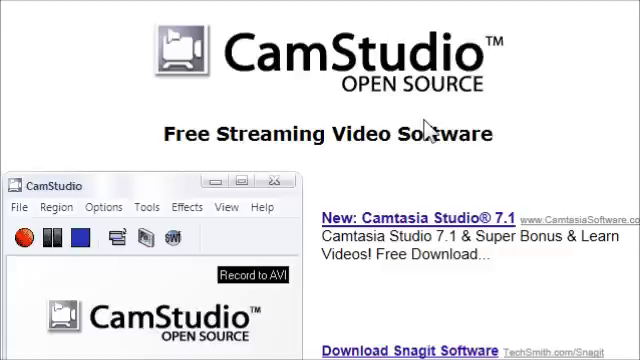
mouse_move(387, 152)
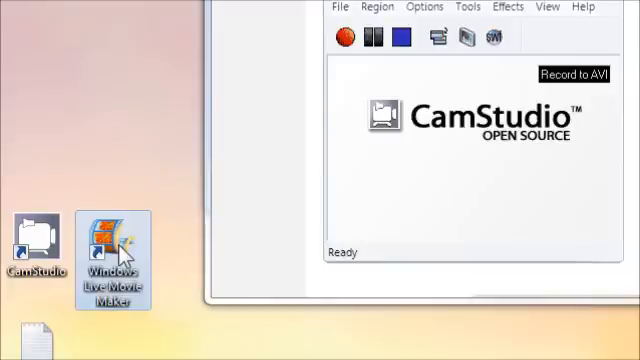
mouse_move(112, 235)
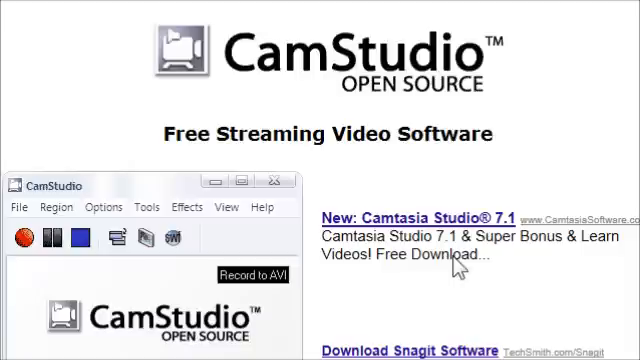
mouse_move(382, 218)
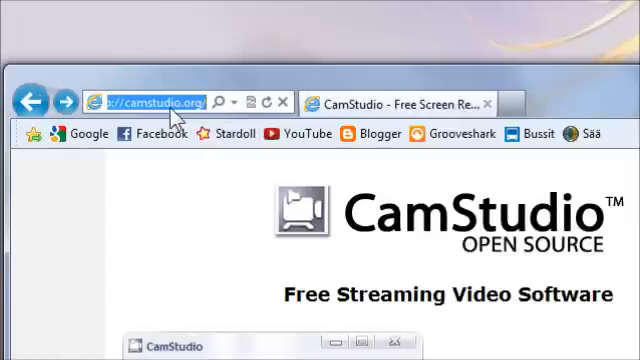
mouse_move(260, 247)
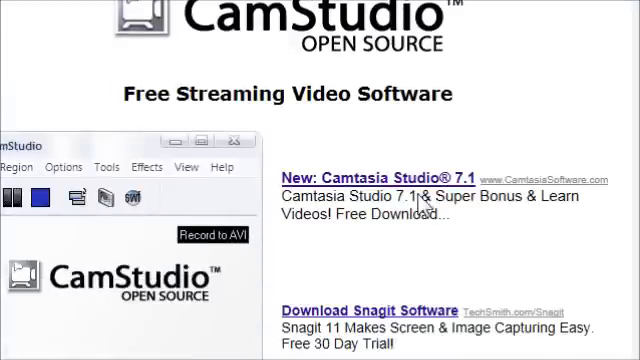
scroll("down", 3)
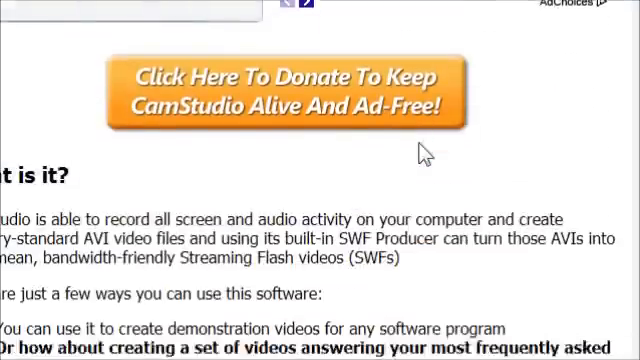
scroll("down", 3)
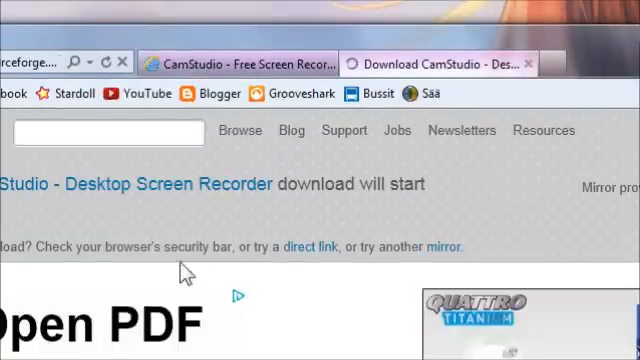
Let the CamStudio setup .exe finish downloading and run it from the download bar
scroll("down", 3)
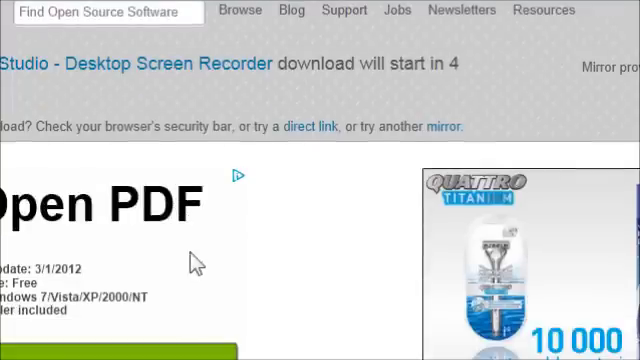
scroll("down", 3)
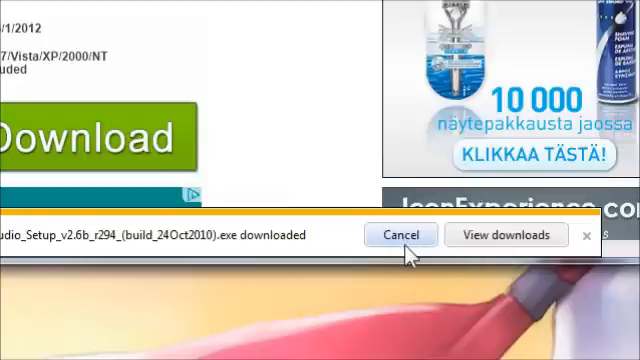
left_click(399, 235)
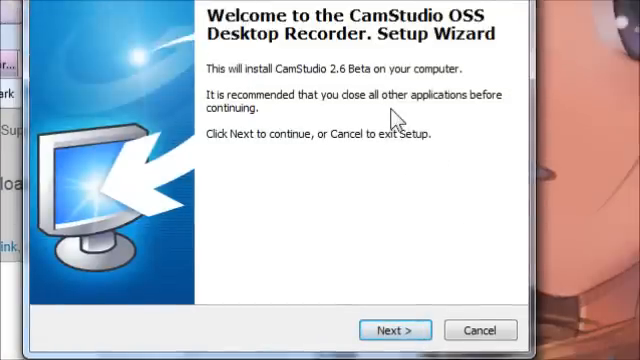
mouse_move(477, 127)
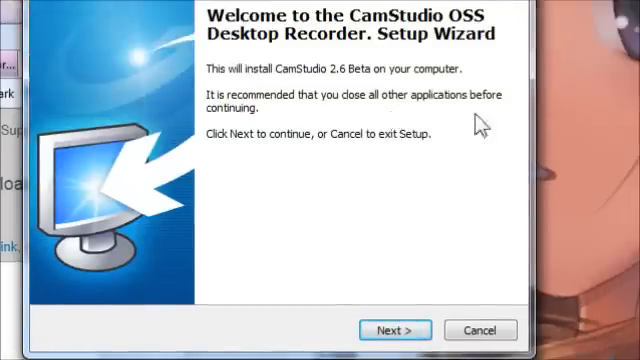
Cancel the Setup Wizard and confirm exiting without installing
left_click(481, 330)
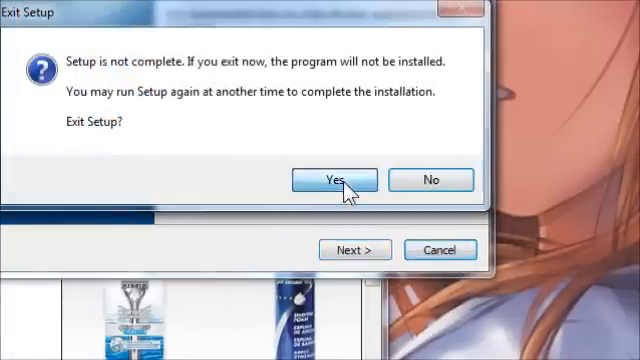
left_click(334, 179)
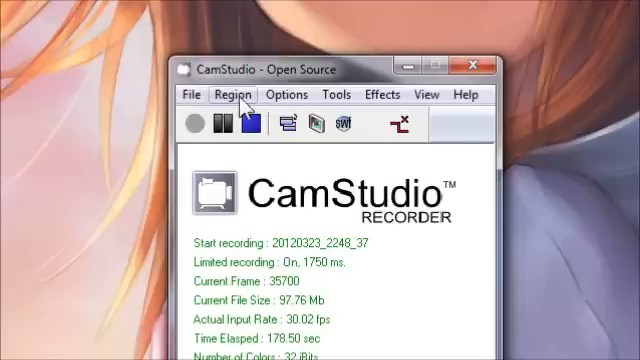
Bring up the Fixed Region settings for a 640 by 360 area at left 200, top 100
left_click(234, 94)
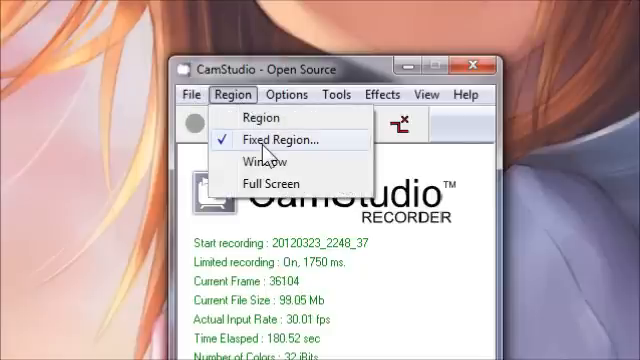
left_click(281, 139)
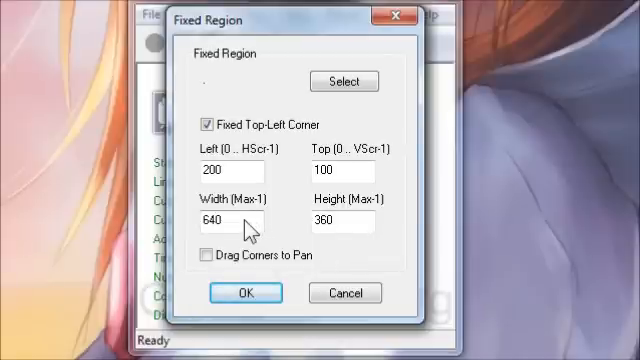
mouse_move(350, 228)
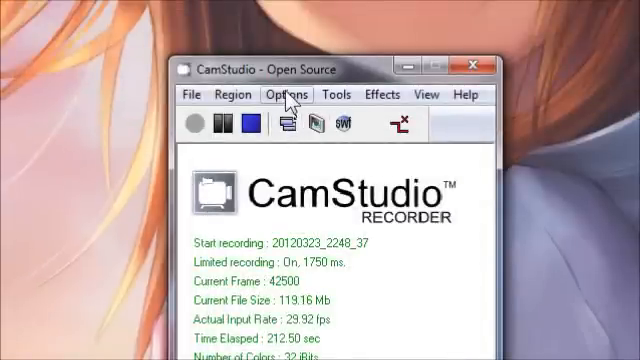
In Video Options, keep the Lossless Codec v1.5 at quality 100 and accept its LZO settings
left_click(291, 94)
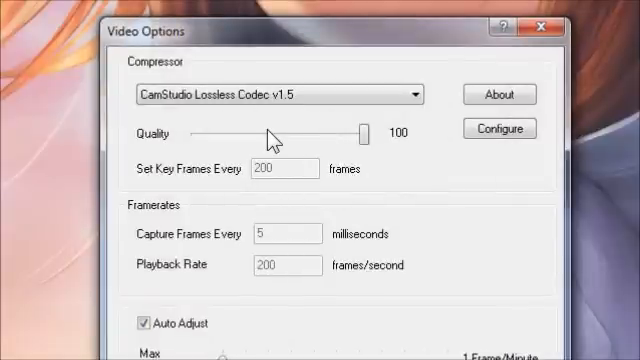
left_click(255, 95)
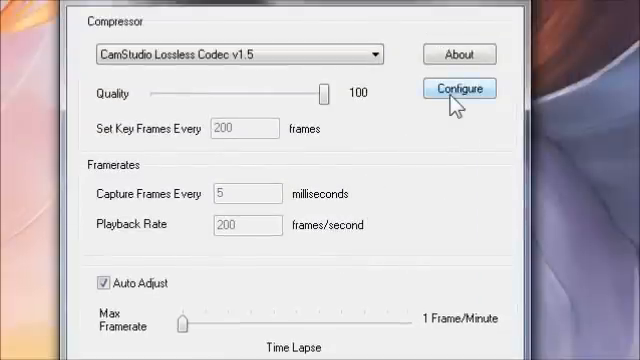
left_click(471, 88)
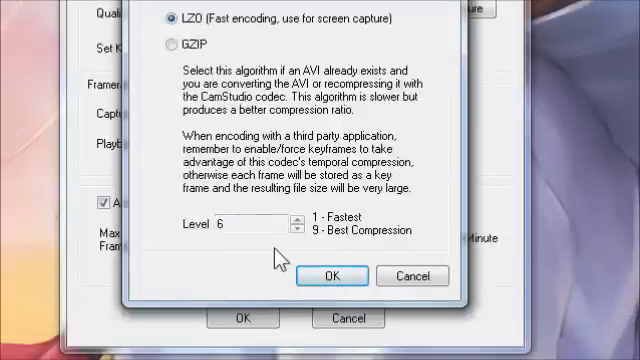
left_click(332, 275)
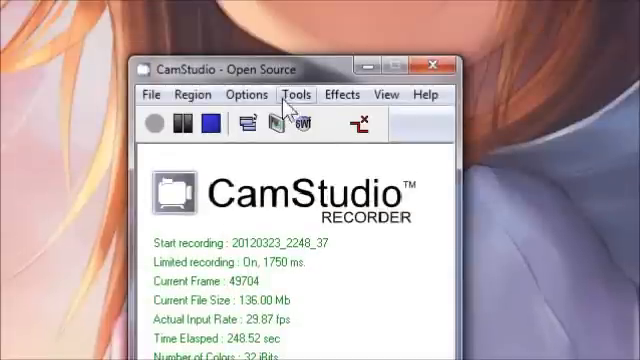
In Audio Options, choose the 44.1 kHz, stereo, 16-bit recording format and confirm
left_click(243, 94)
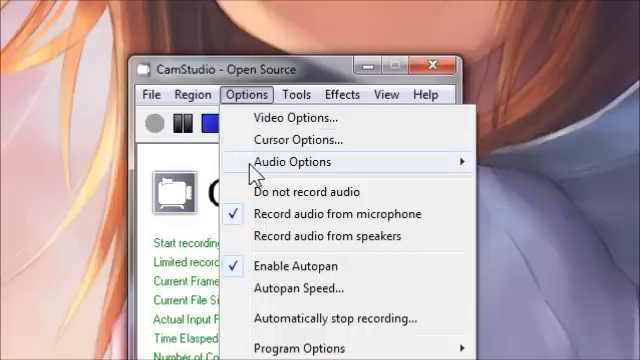
mouse_move(322, 160)
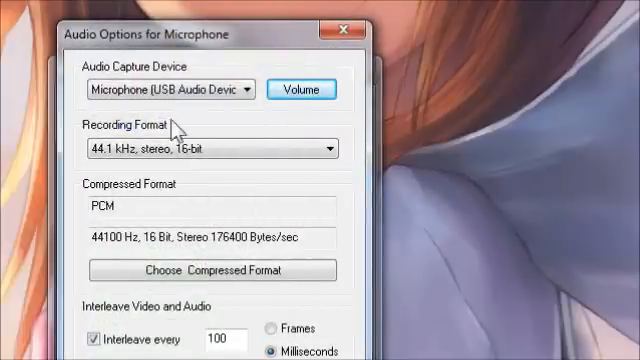
mouse_move(237, 143)
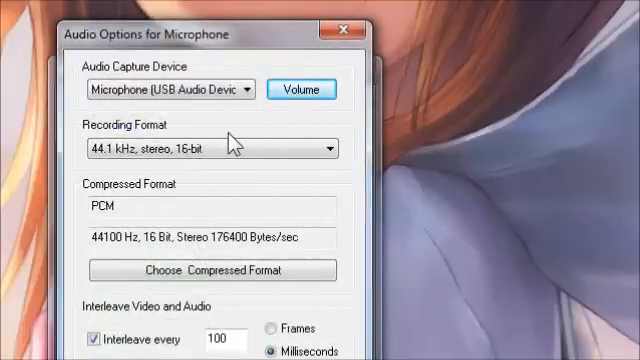
left_click(244, 89)
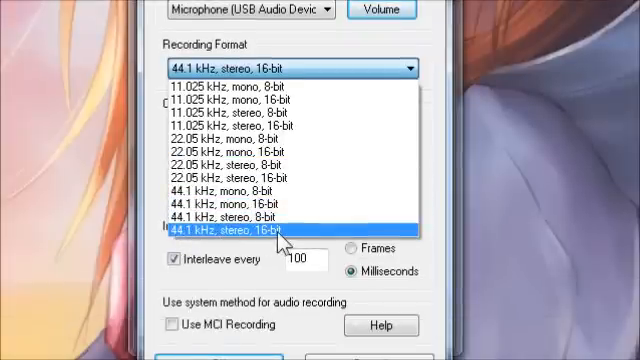
left_click(240, 232)
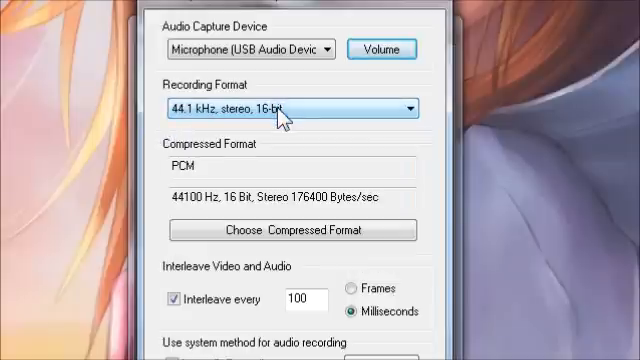
scroll("down", 3)
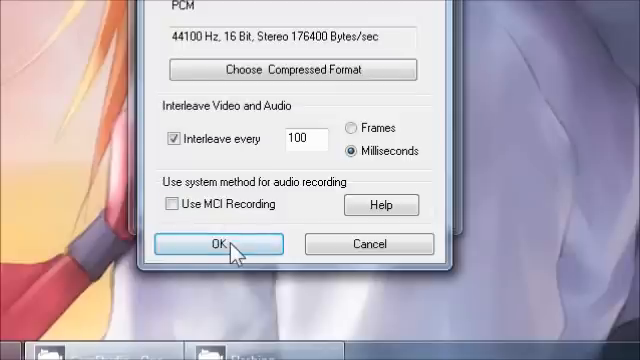
left_click(212, 243)
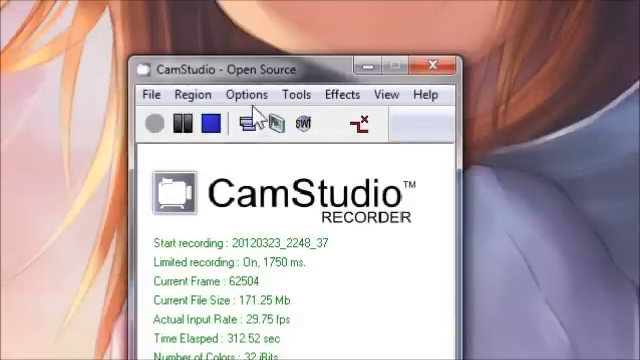
left_click(246, 94)
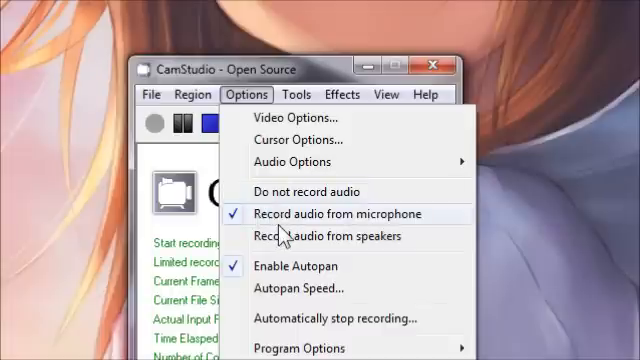
mouse_move(290, 235)
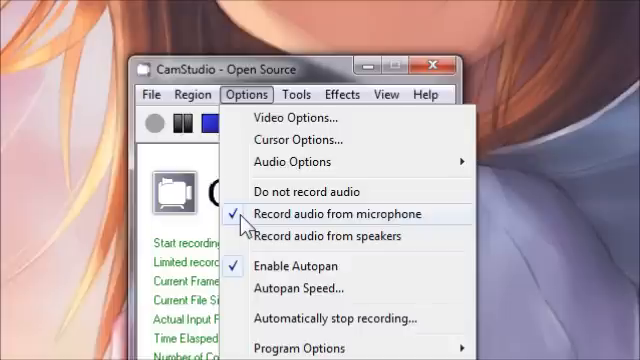
mouse_move(248, 232)
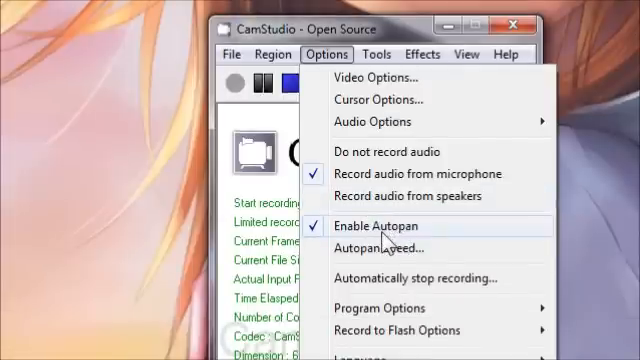
left_click(384, 224)
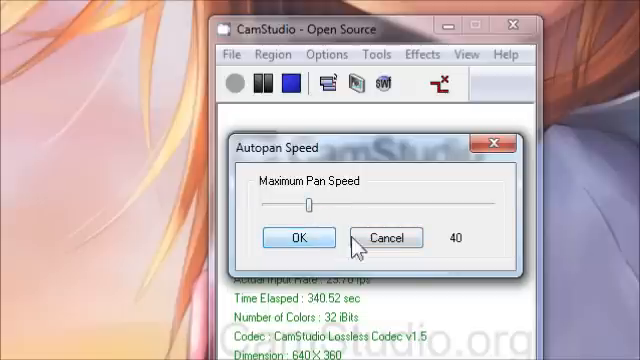
left_click(391, 237)
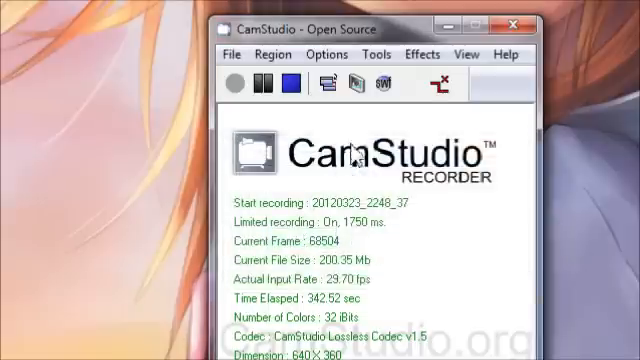
left_click(327, 54)
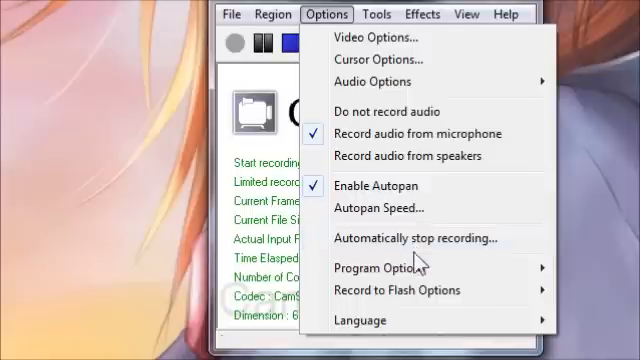
mouse_move(395, 268)
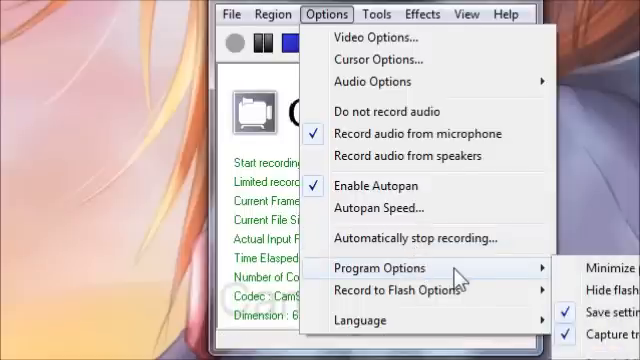
mouse_move(475, 258)
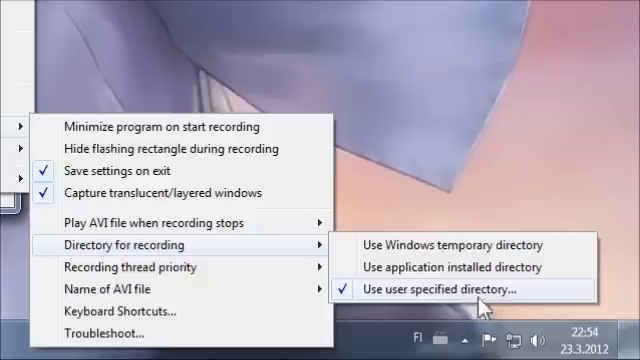
mouse_move(502, 295)
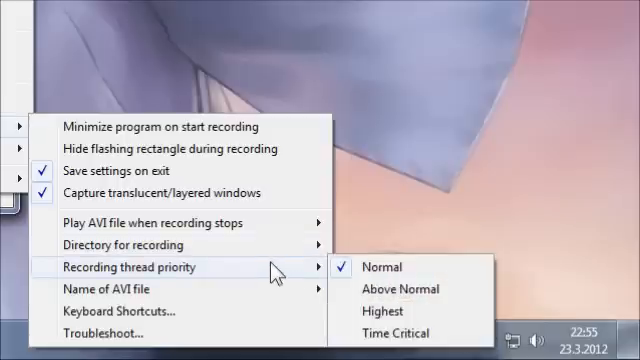
mouse_move(264, 277)
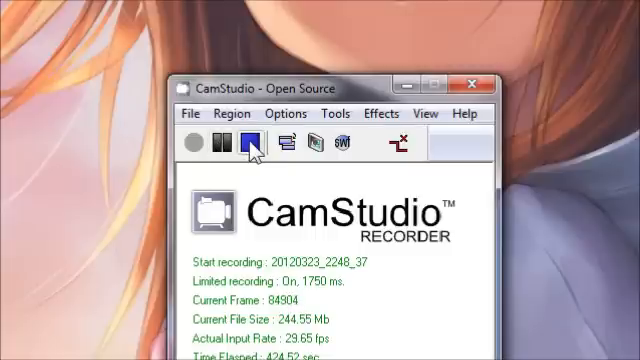
mouse_move(261, 268)
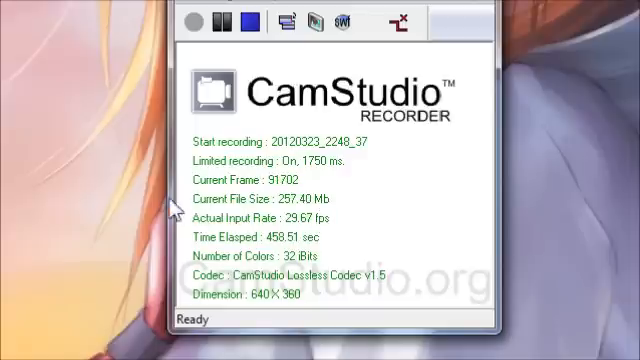
mouse_move(205, 182)
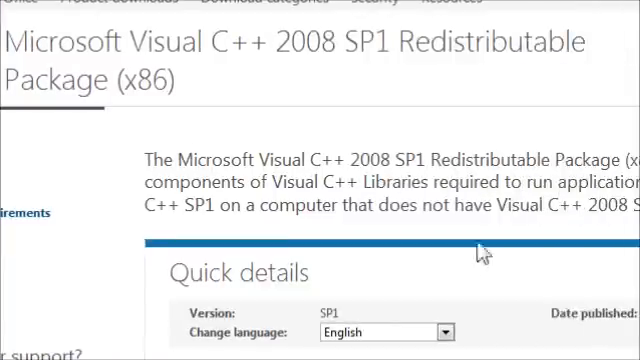
scroll("down", 3)
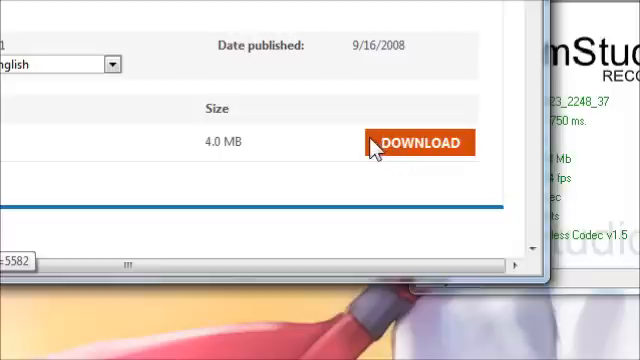
mouse_move(360, 143)
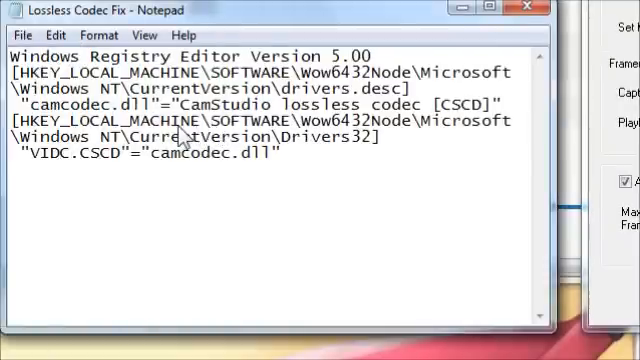
mouse_move(233, 133)
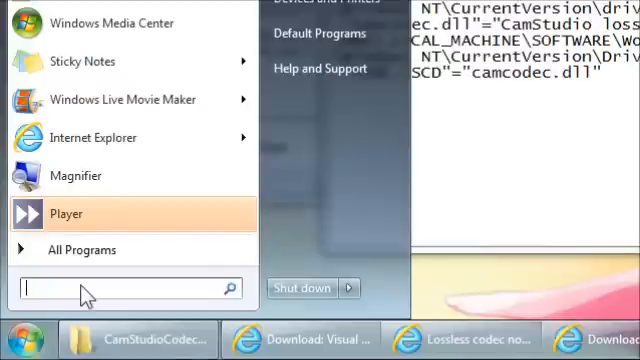
Search the Start menu for 'regedit' and launch it to open Registry Editor
type("reged")
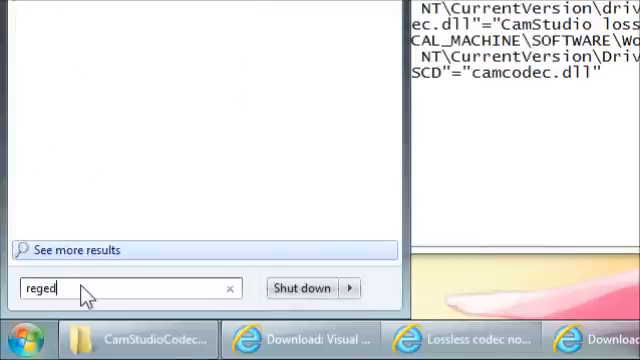
type("it")
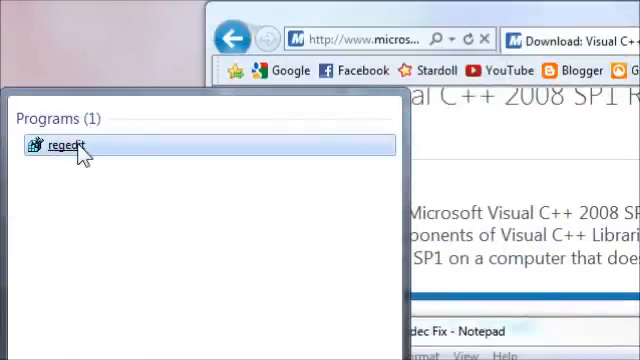
left_click(62, 147)
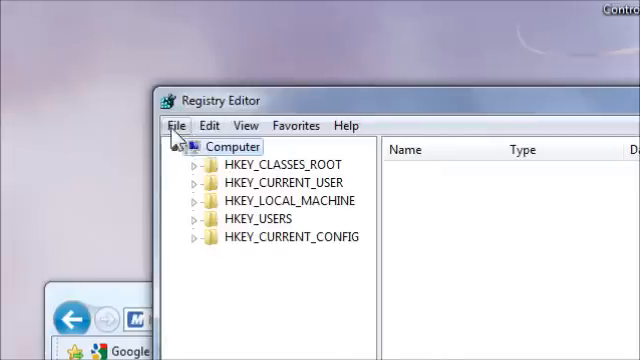
left_click(177, 125)
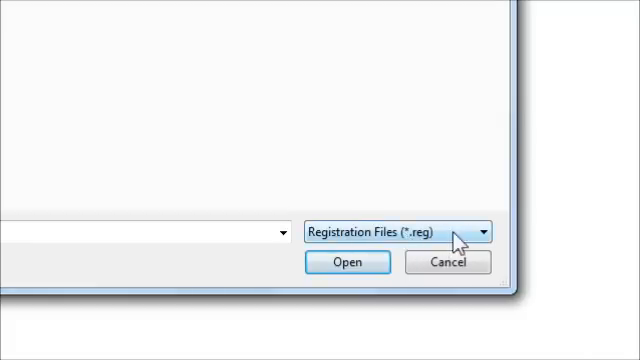
left_click(486, 232)
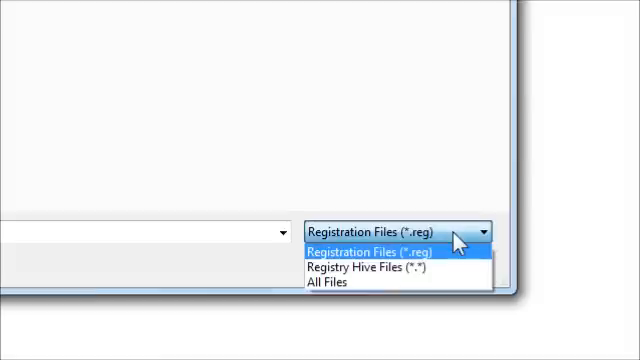
left_click(330, 282)
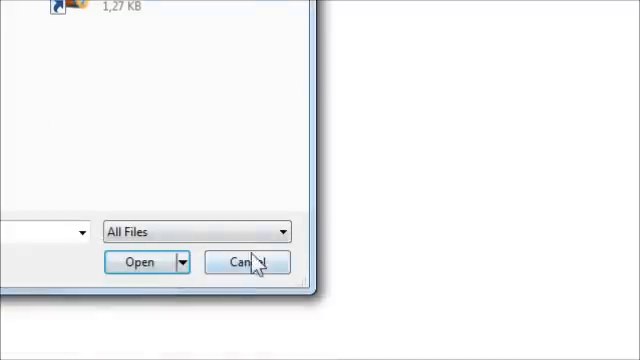
left_click(245, 262)
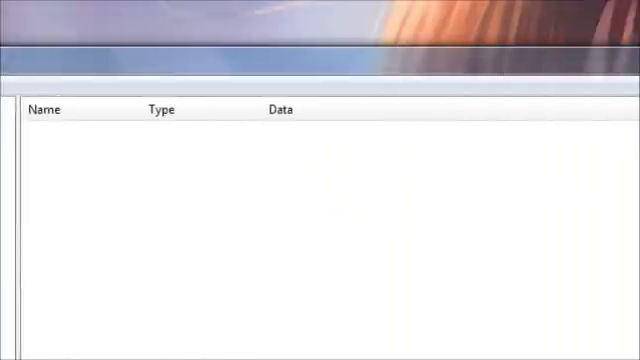